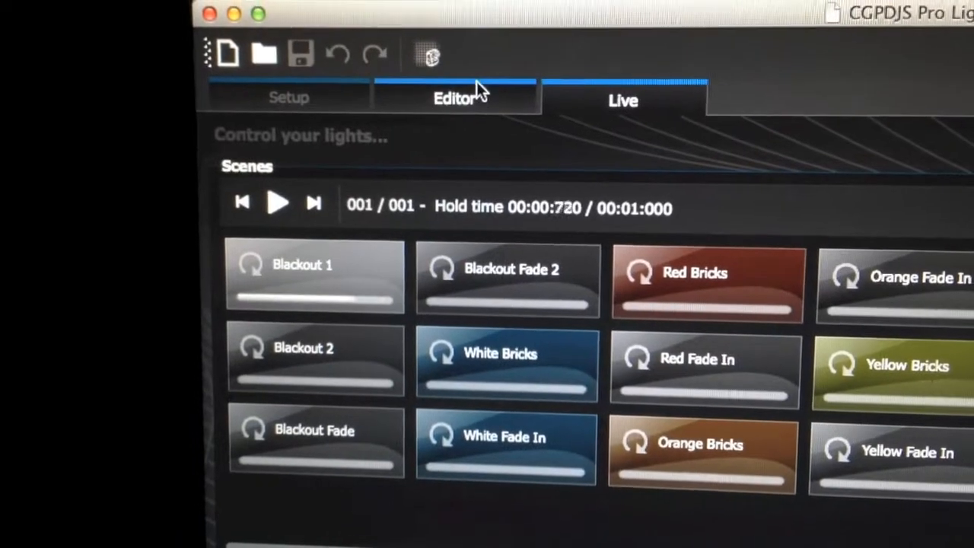
- Switch to the scene editor and select 'New Scene (2)' from the scene list
click(454, 97)
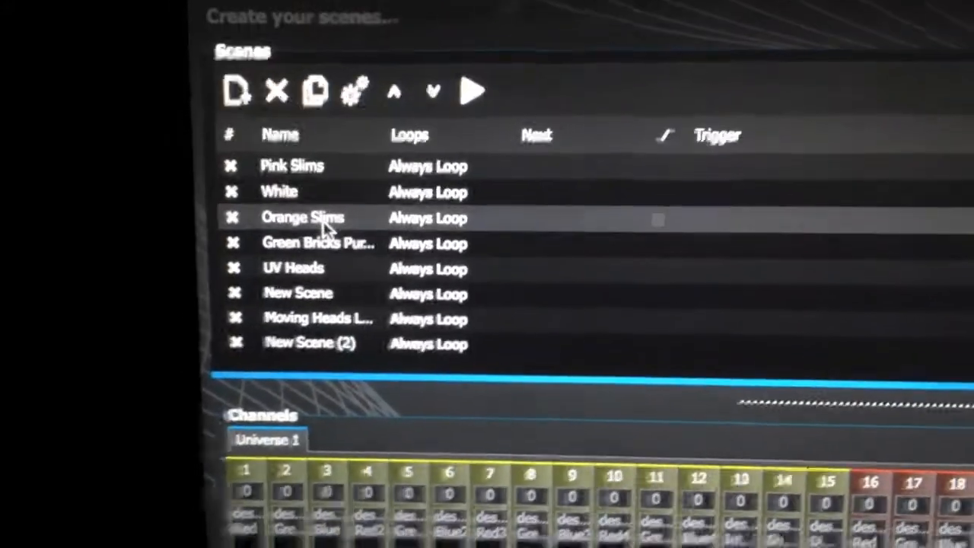
click(319, 341)
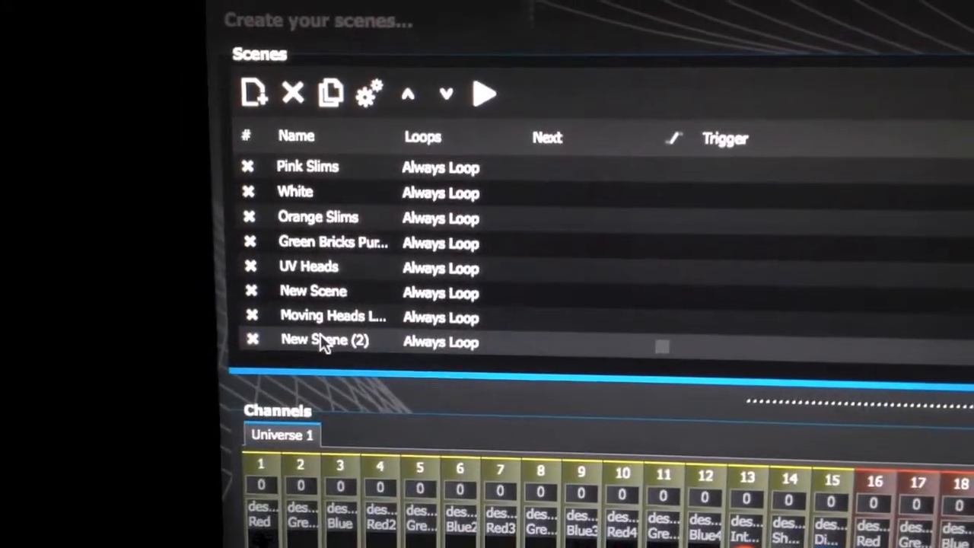
click(325, 341)
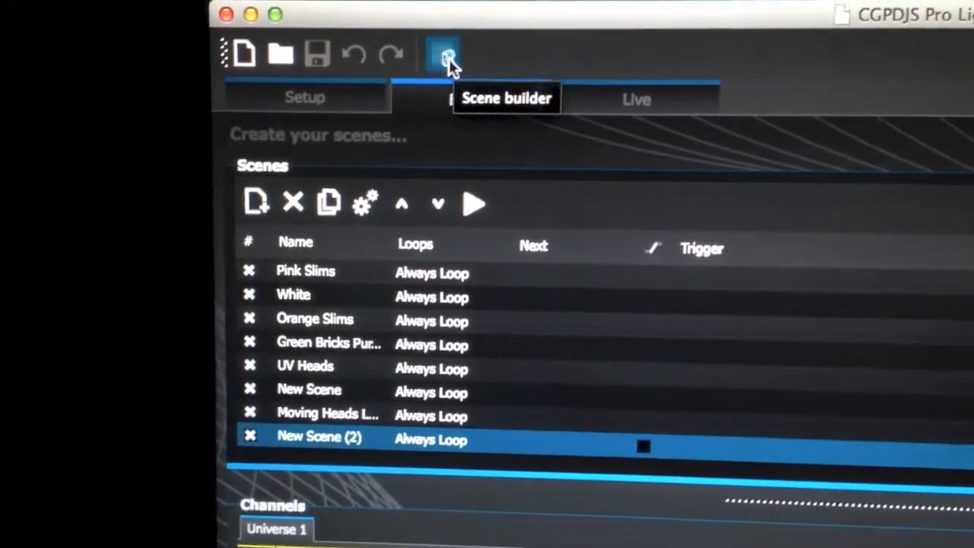
- Launch the scene builder showing the twelve fixtures in a row
click(443, 53)
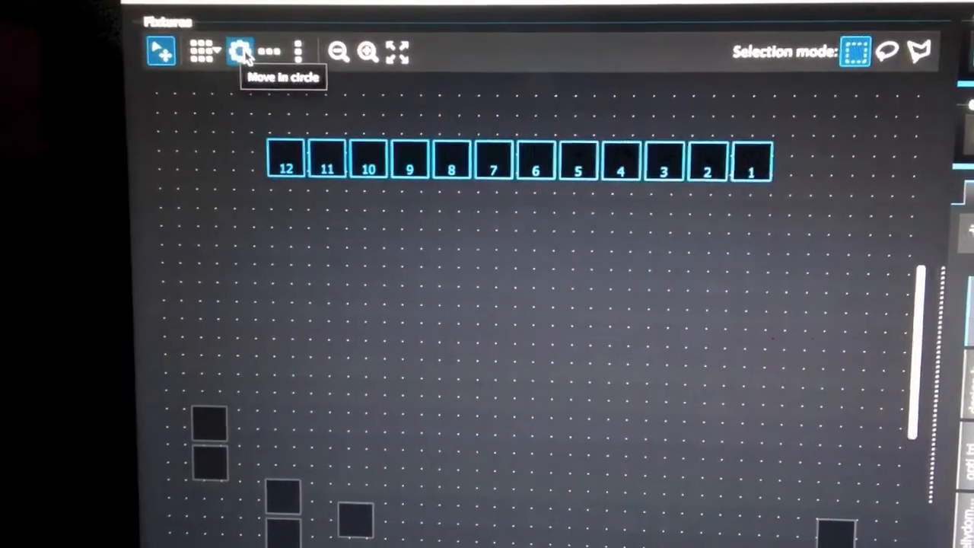
click(241, 52)
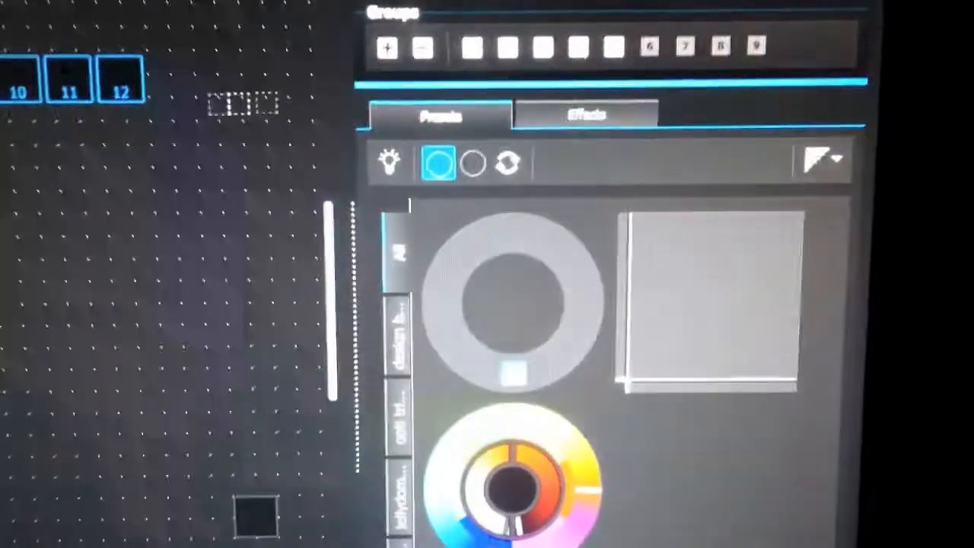
- Show the scene builder's empty effects panel with its 00:05:000 duration
click(527, 157)
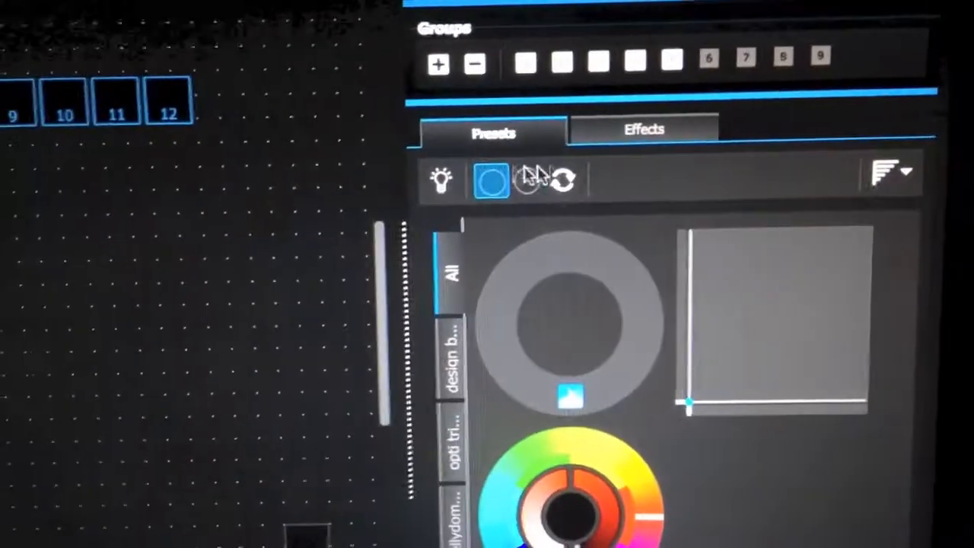
click(642, 128)
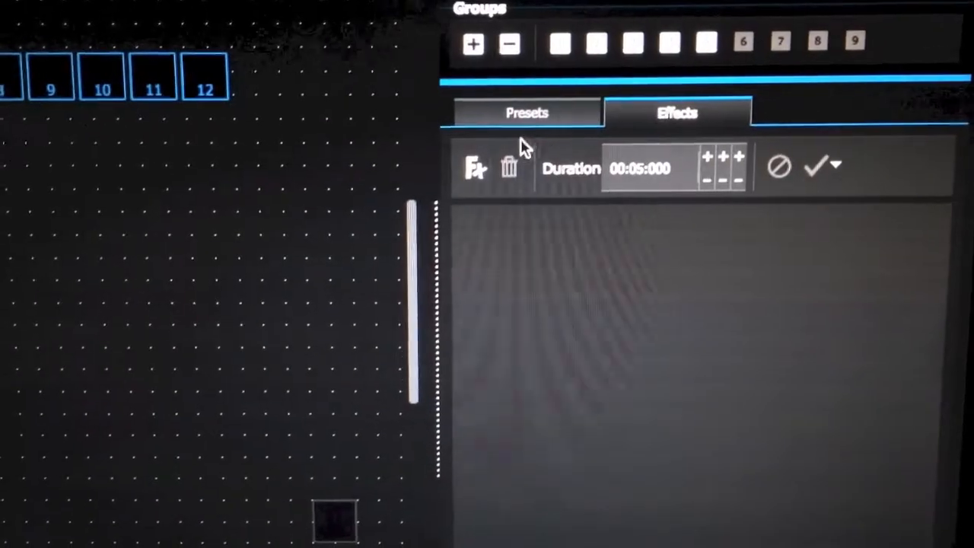
- Add a Color matrix effect, giving a seven-colour chasing effect with colour width 30
click(474, 166)
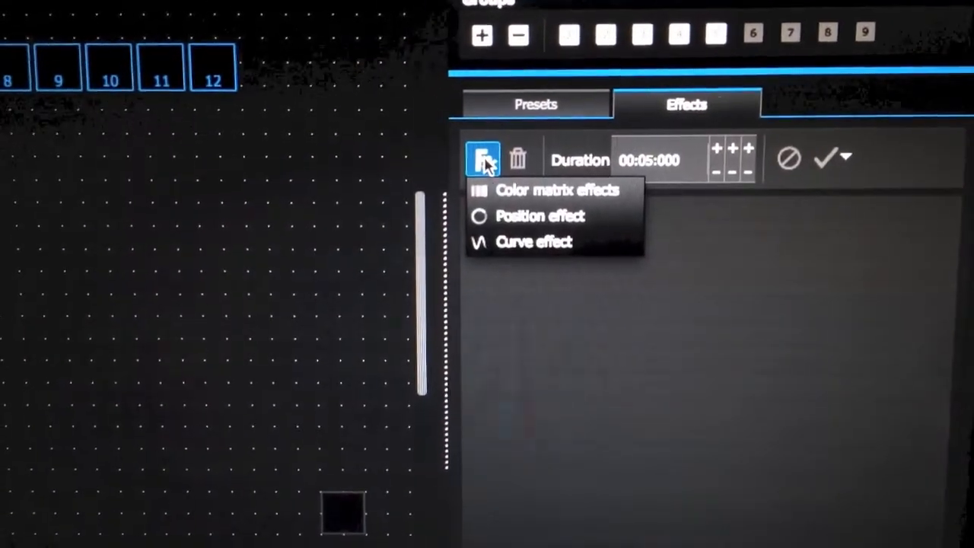
click(557, 190)
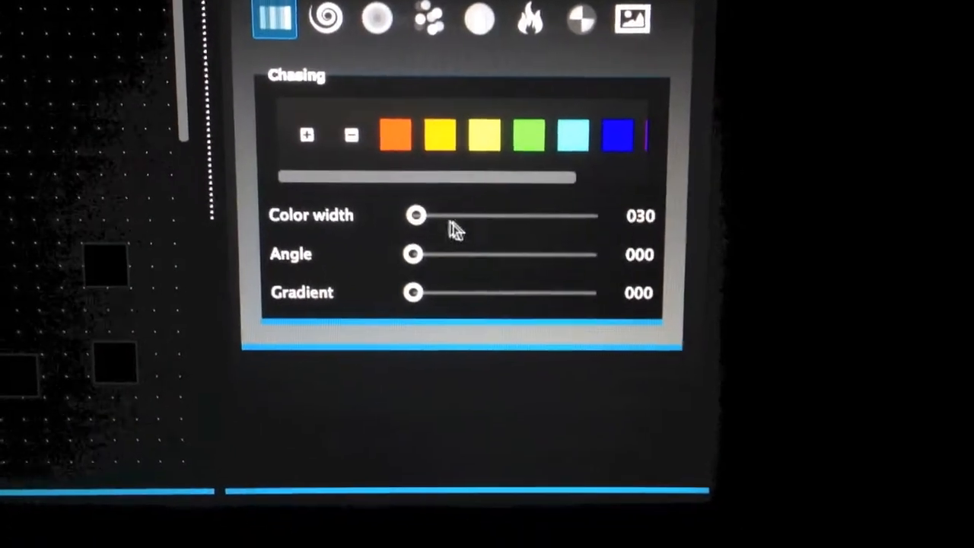
- Adjust the Chasing effect's Color width slider
drag(417, 216, 417, 224)
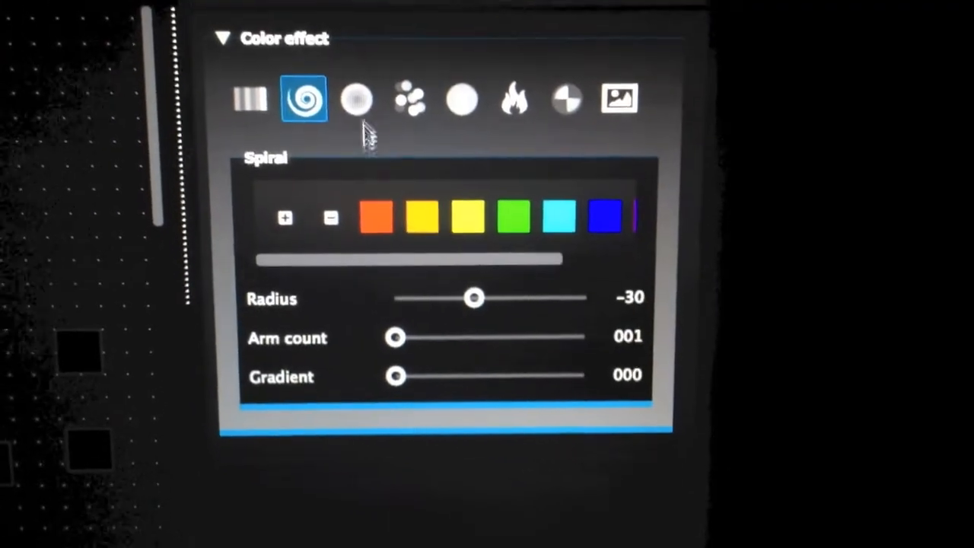
mouse_move(368, 125)
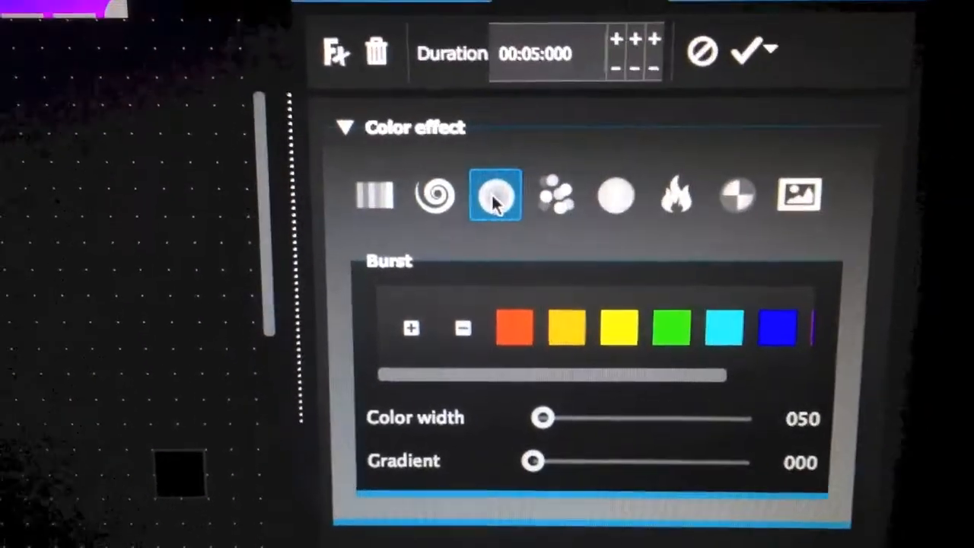
- Choose the Burst colour effect with colour width 50 and gradient 0
click(535, 196)
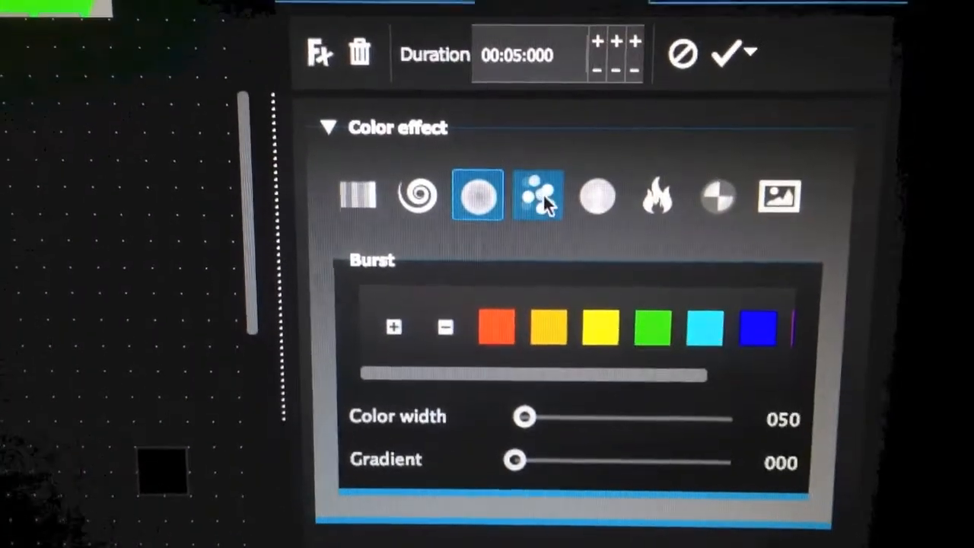
- Switch to the Balls effect and raise the number of balls to 20
click(535, 195)
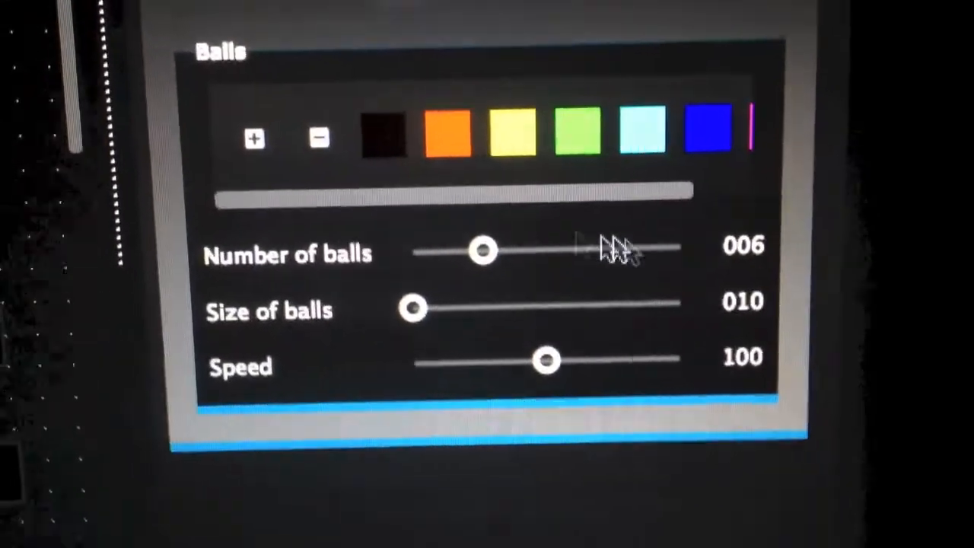
drag(479, 251, 575, 288)
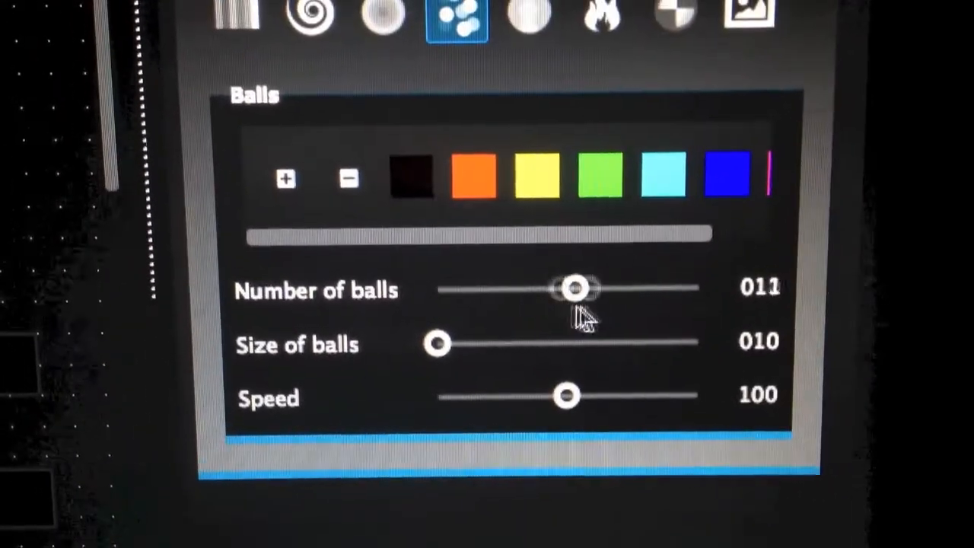
drag(576, 288, 708, 314)
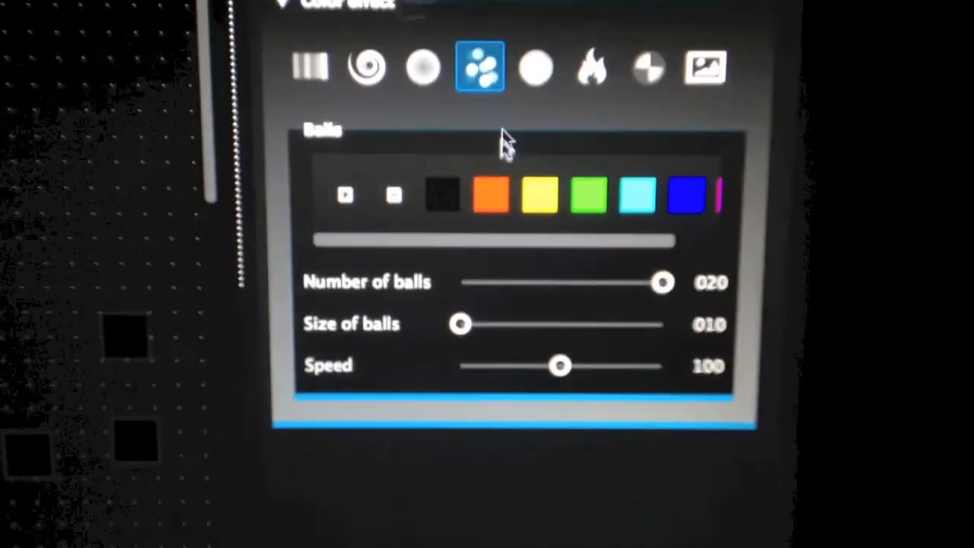
mouse_move(530, 67)
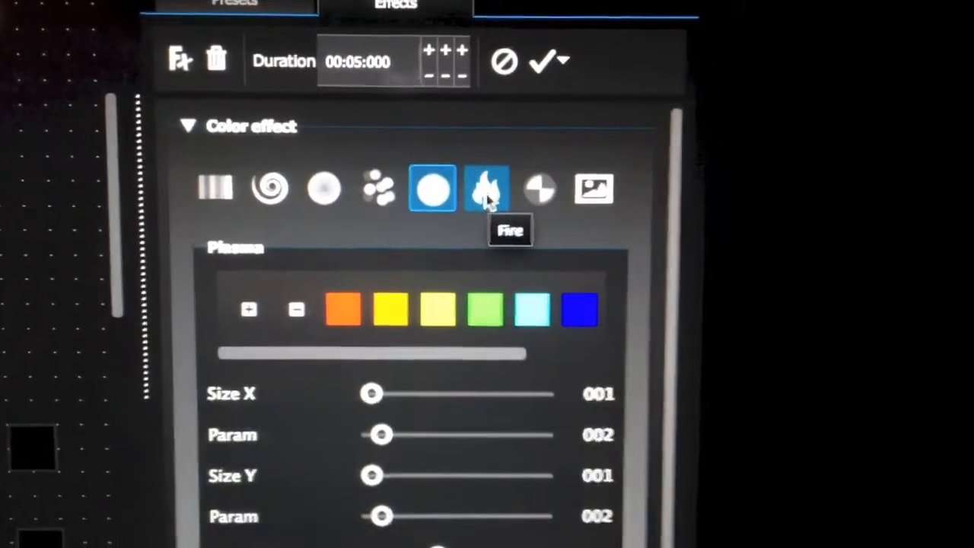
- Choose the Fire colour effect with 10 flames, width and height 40, hotspot 250
click(487, 189)
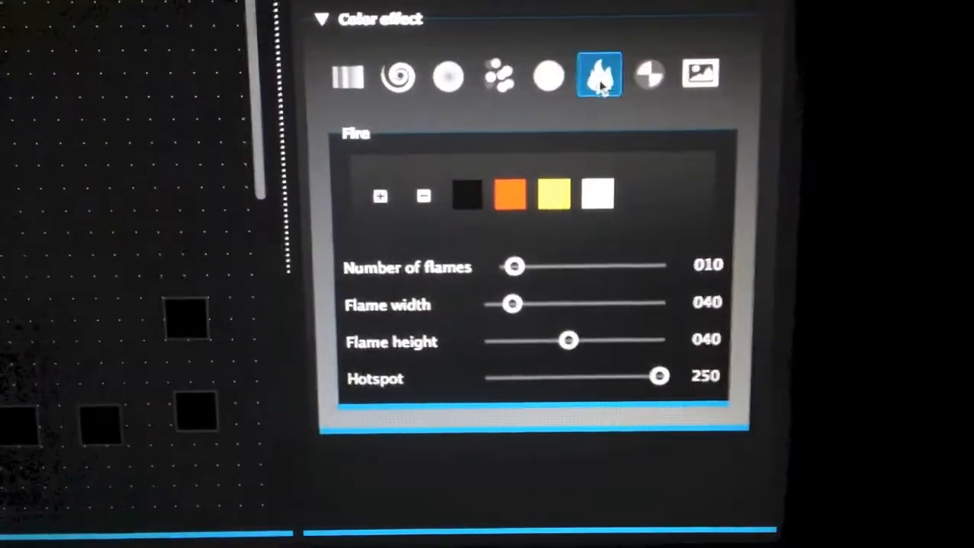
- Choose the Line colour effect with its black and orange palette
click(609, 79)
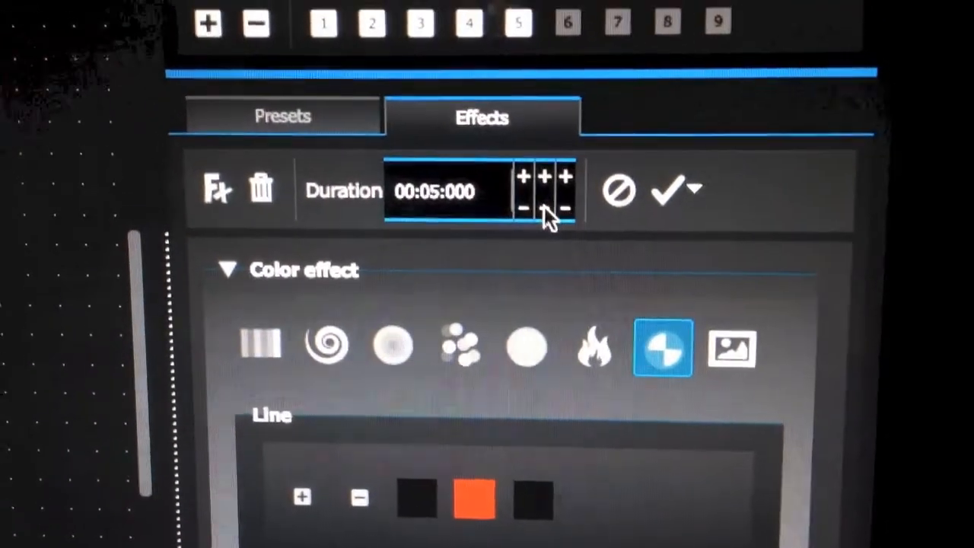
- Set the effect duration to 00:10:000 using the +/- buttons
click(526, 207)
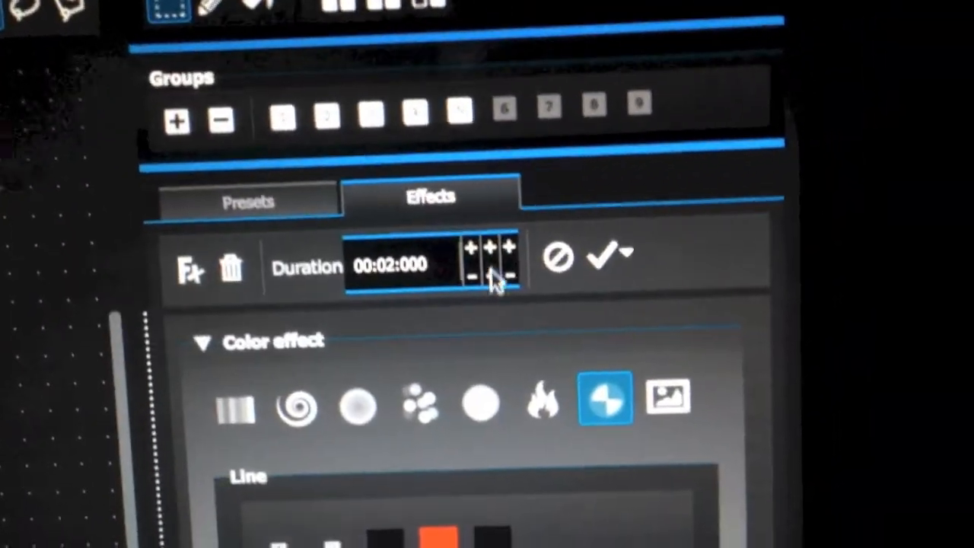
click(490, 247)
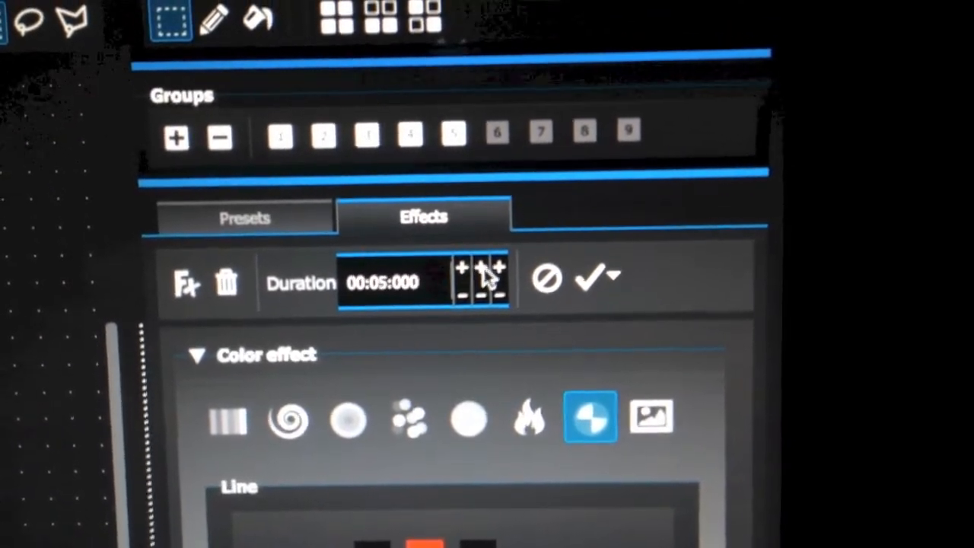
click(479, 268)
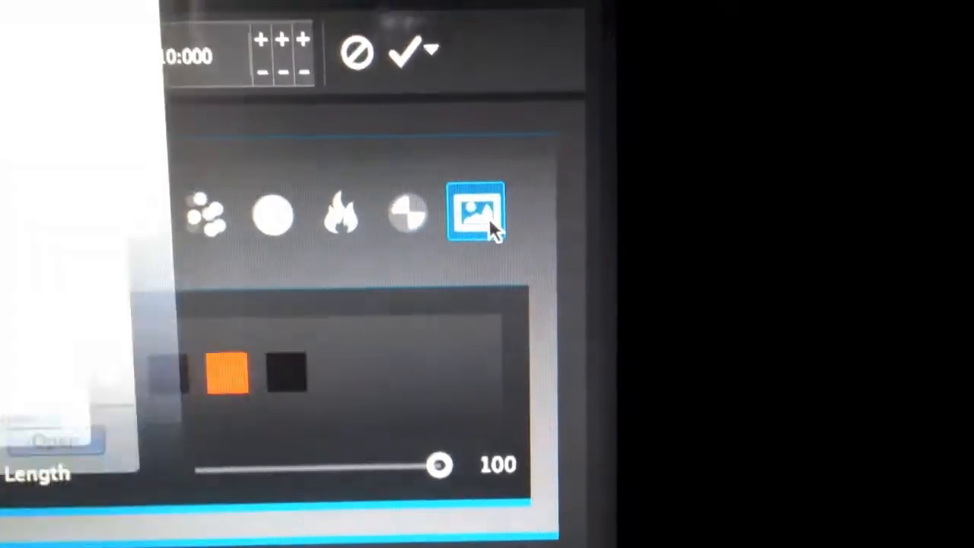
- Choose the Movie effect and cancel the multimedia file dialog without loading a file
click(475, 213)
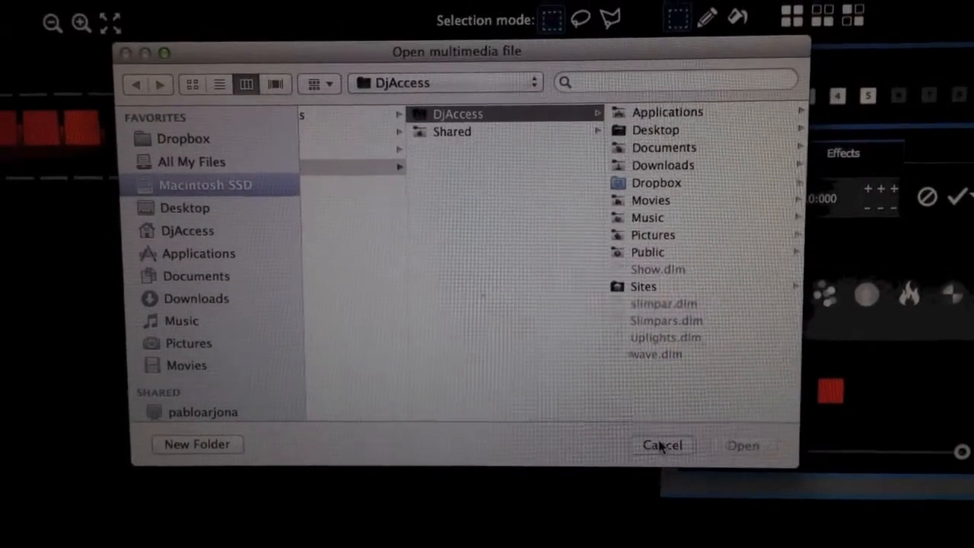
click(661, 445)
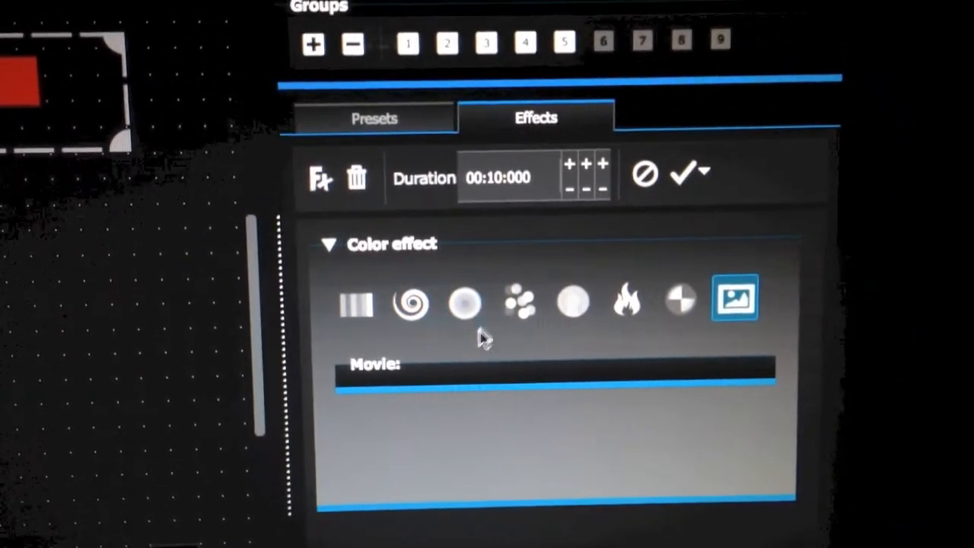
- Switch back to the Balls effect and generate 'New Scene (3)' from it
click(520, 301)
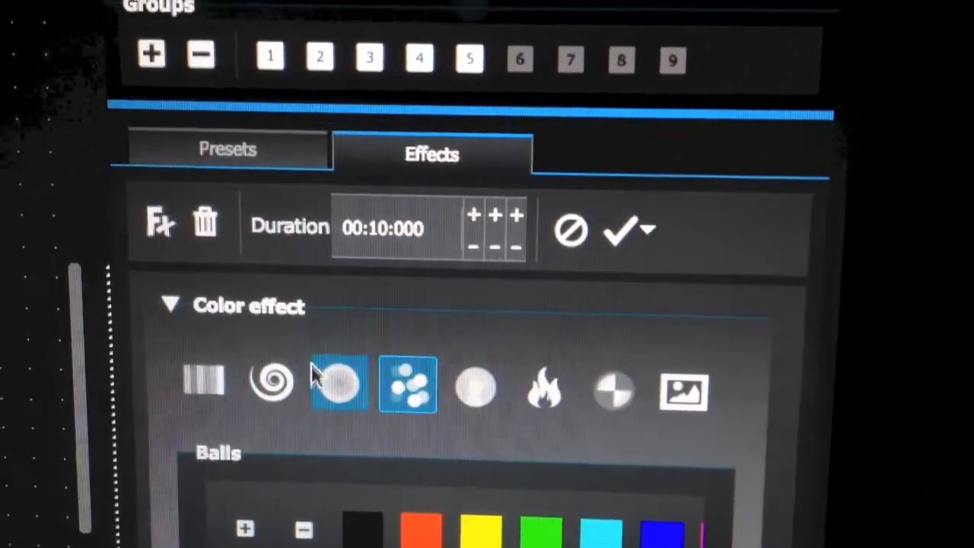
click(621, 232)
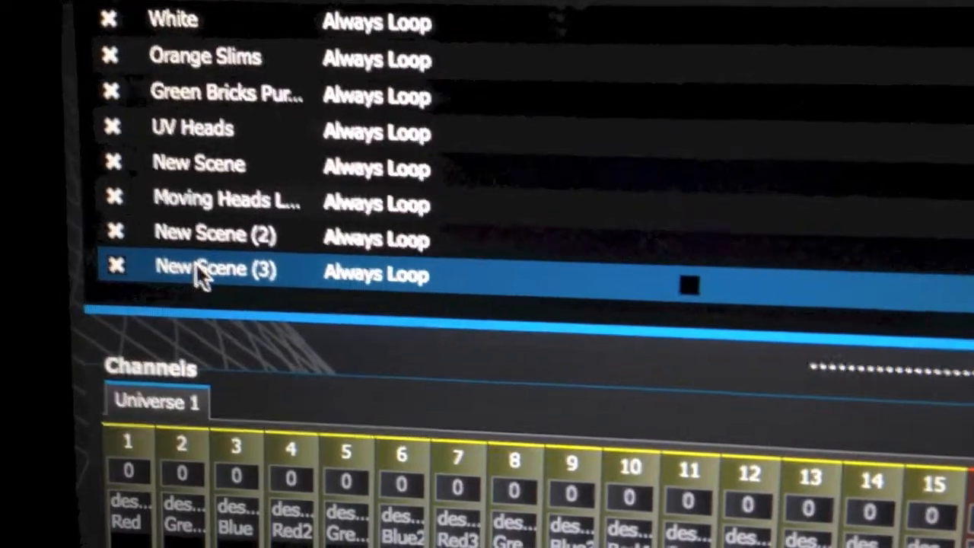
- Rename New Scene (3) to 'Bouncing Color Balls' and view it in the Live scene grid
double_click(216, 271)
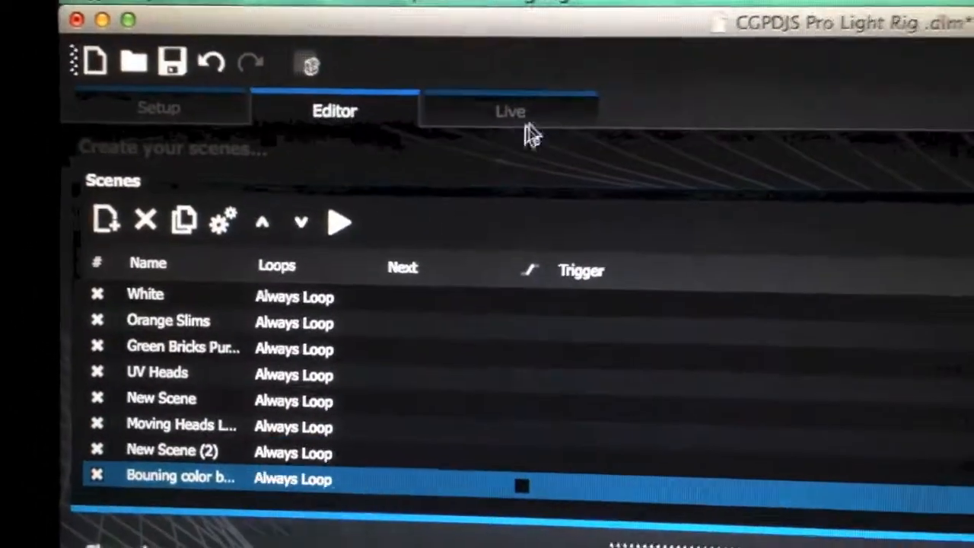
click(510, 111)
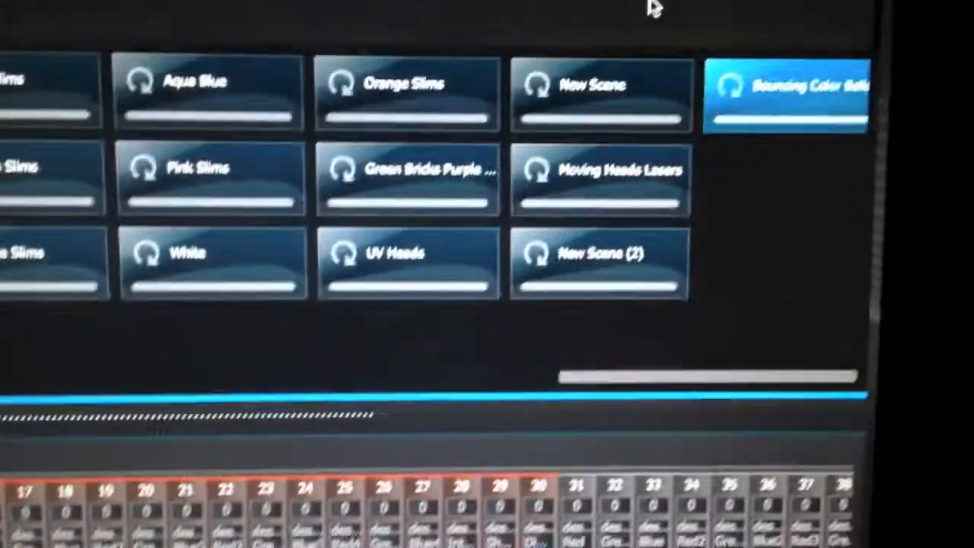